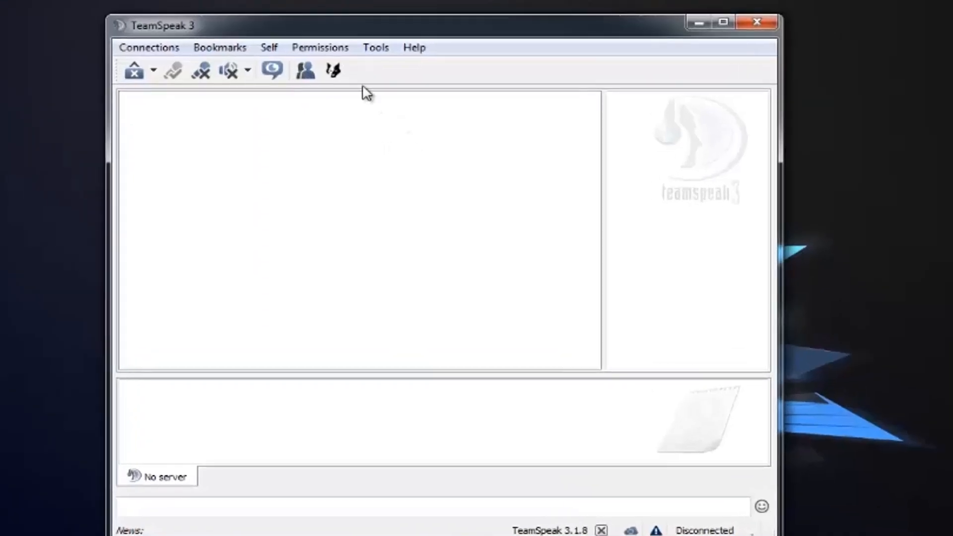
Start a microphone test from the Capture page of TeamSpeak Options
click(376, 47)
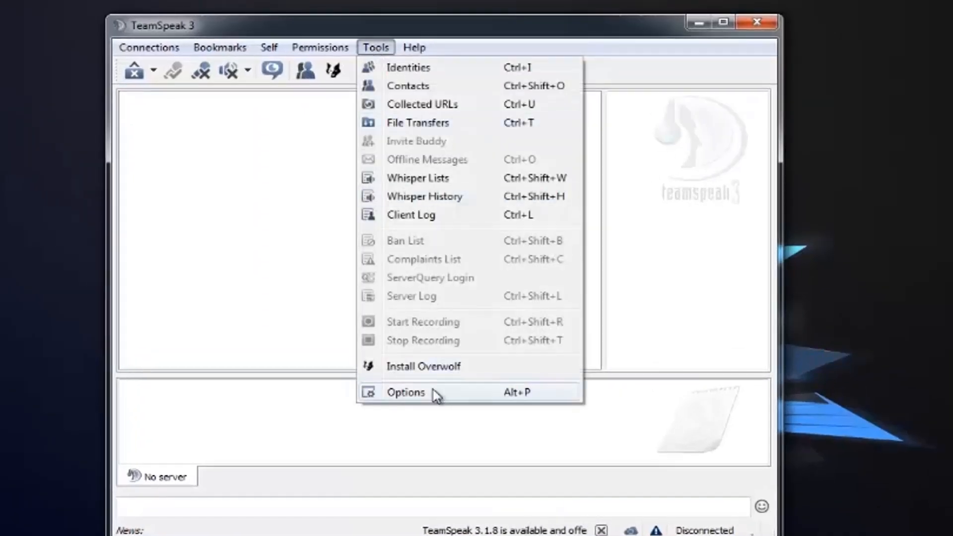
click(406, 393)
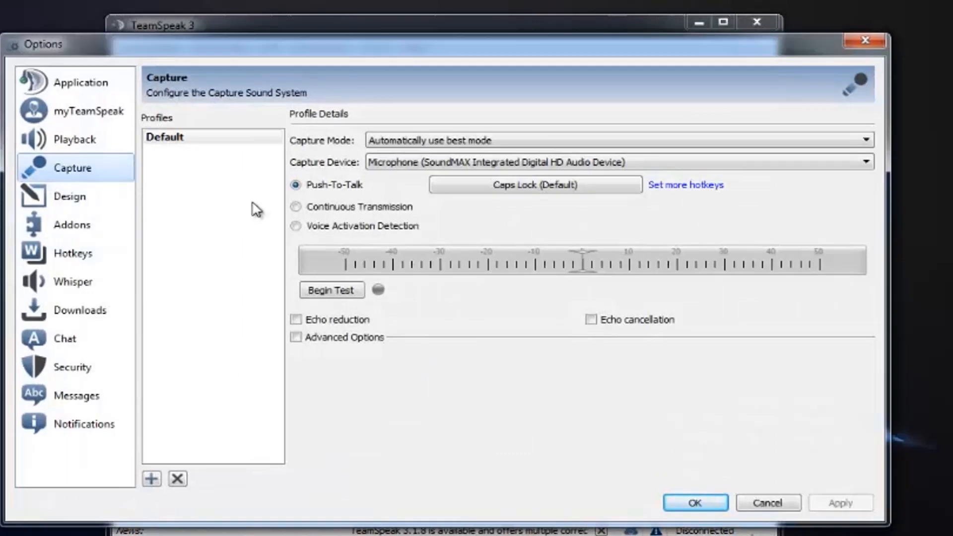
mouse_move(304, 199)
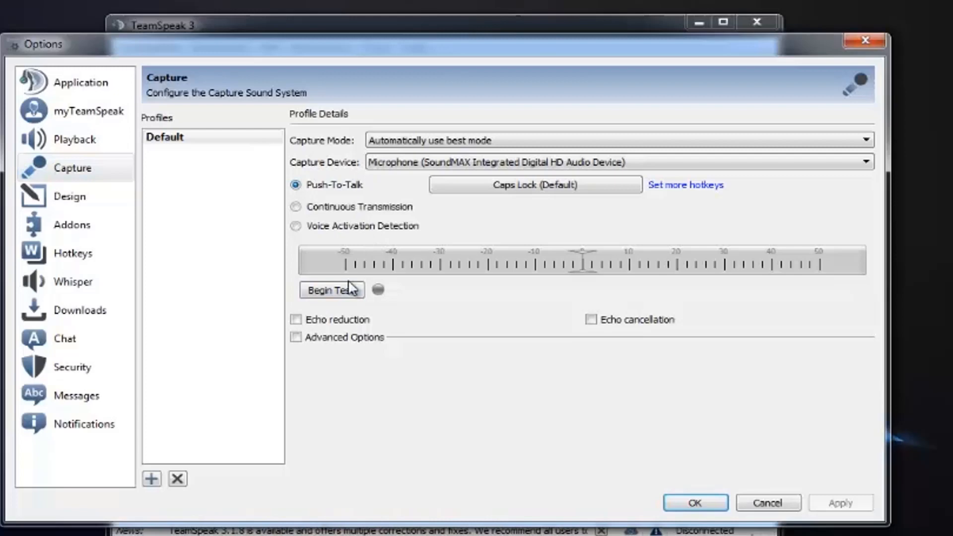
click(332, 289)
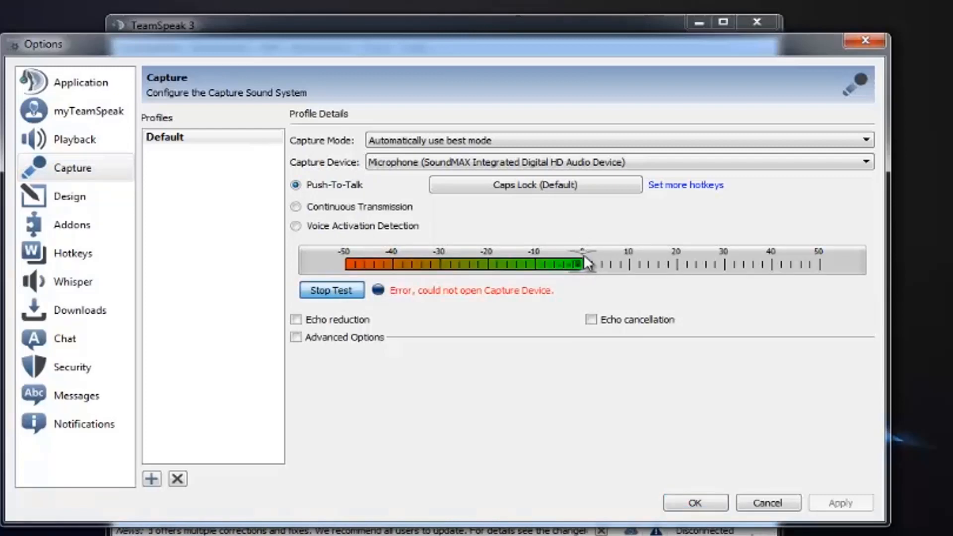
mouse_move(867, 262)
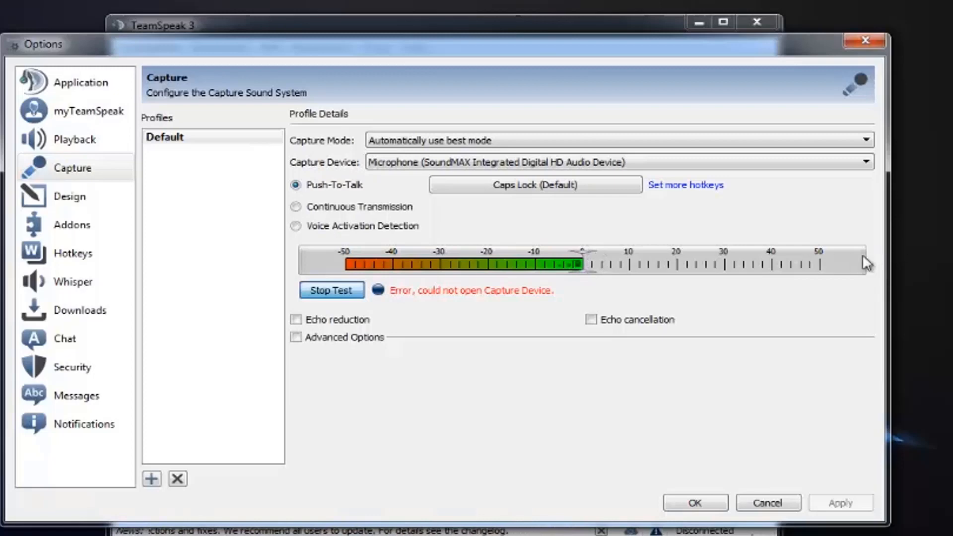
mouse_move(604, 311)
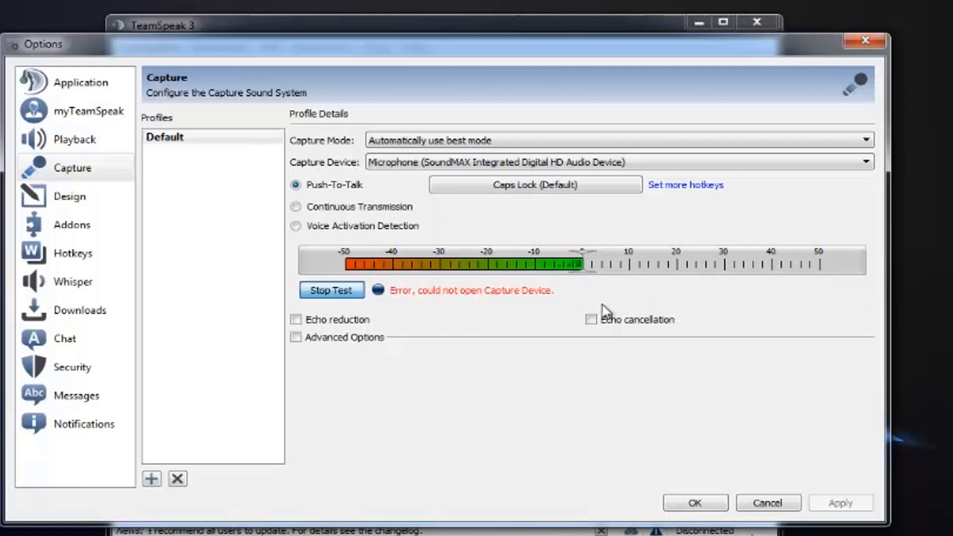
mouse_move(732, 493)
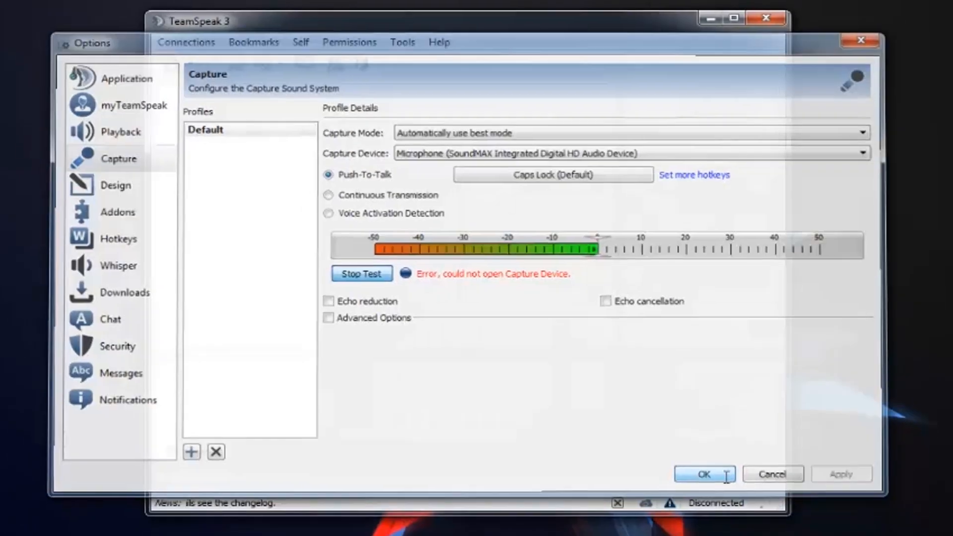
Close TeamSpeak Options and bring up the Rear Input recording device's properties
click(703, 474)
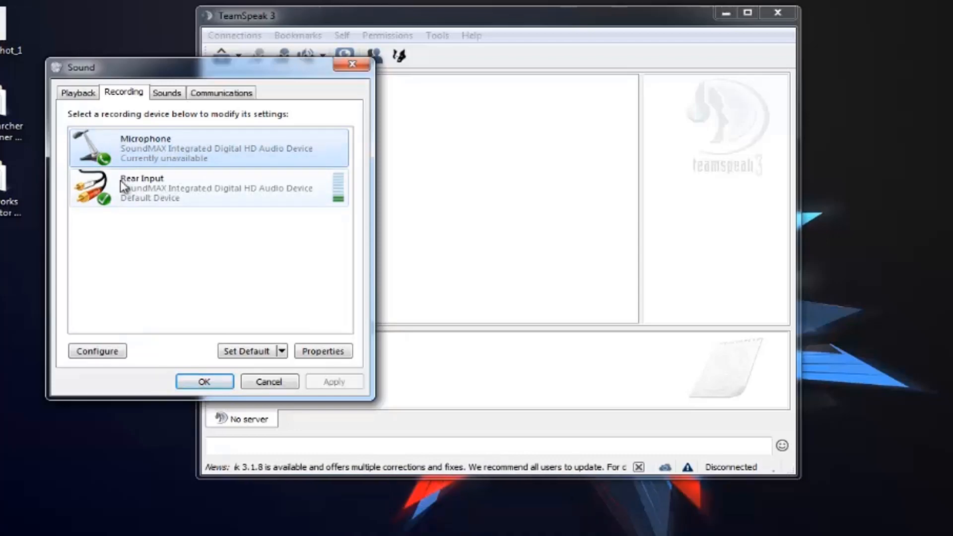
click(213, 188)
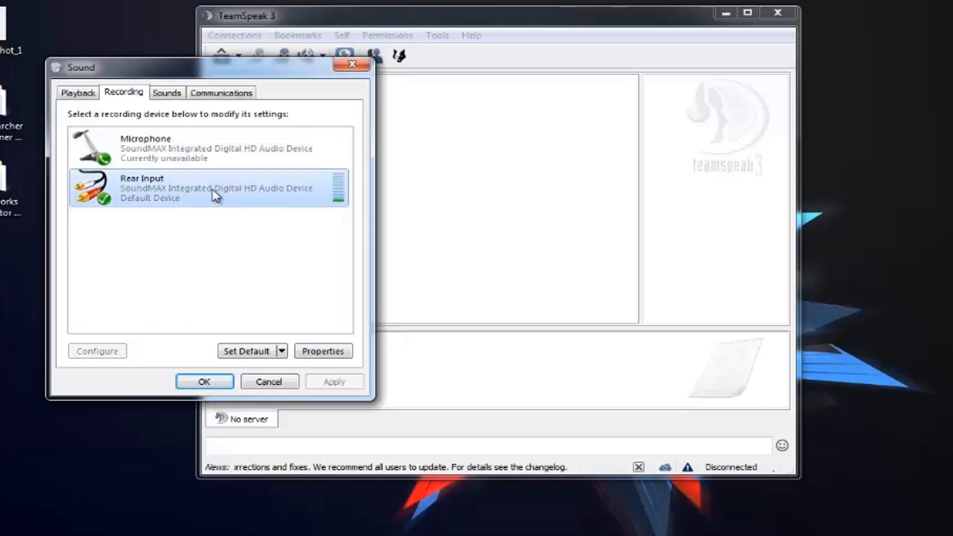
click(323, 351)
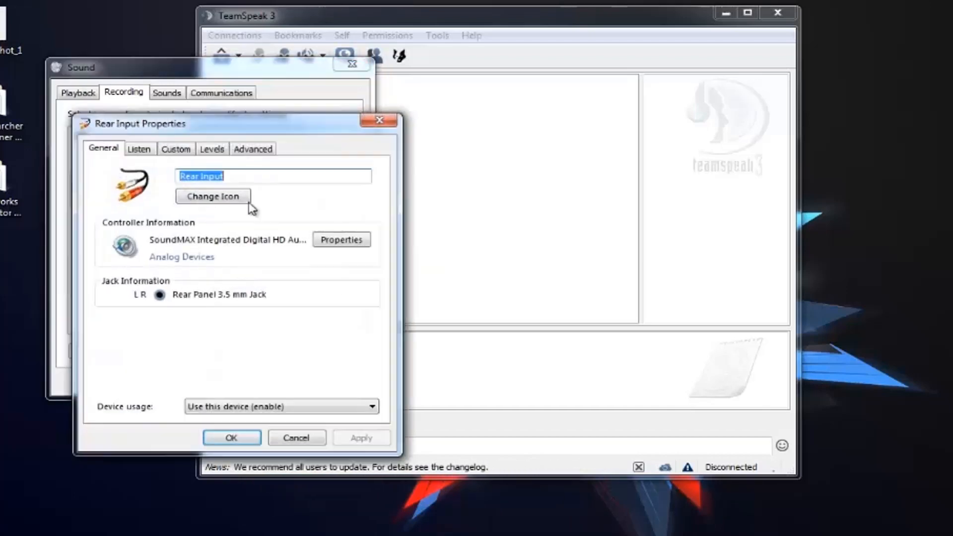
Review Rear Input's level and its Use as Microphone / Microphone Boost options, then confirm with OK
click(212, 149)
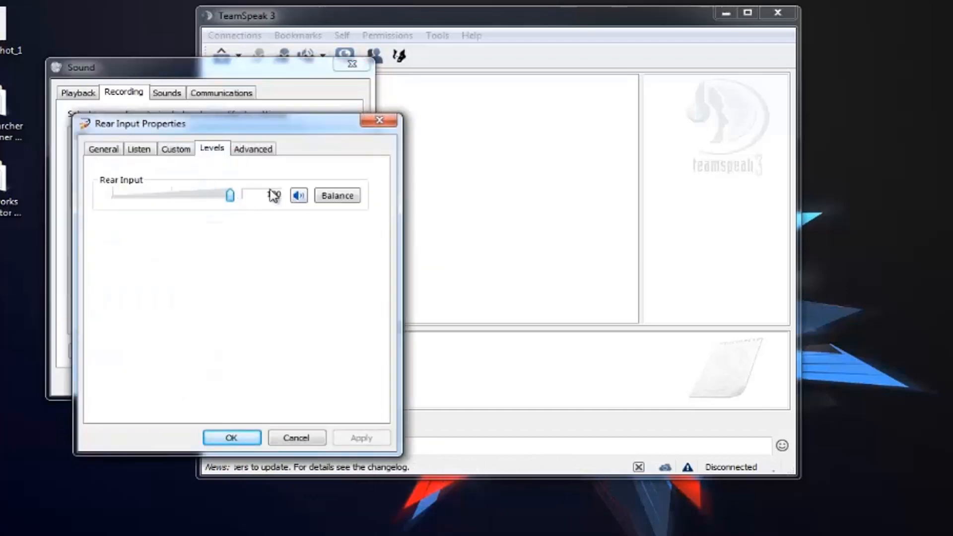
click(176, 148)
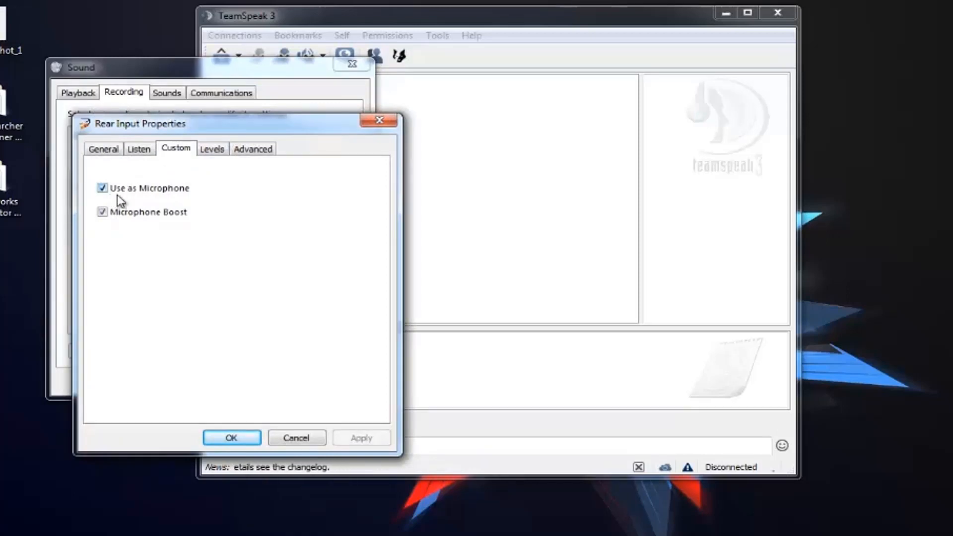
mouse_move(141, 215)
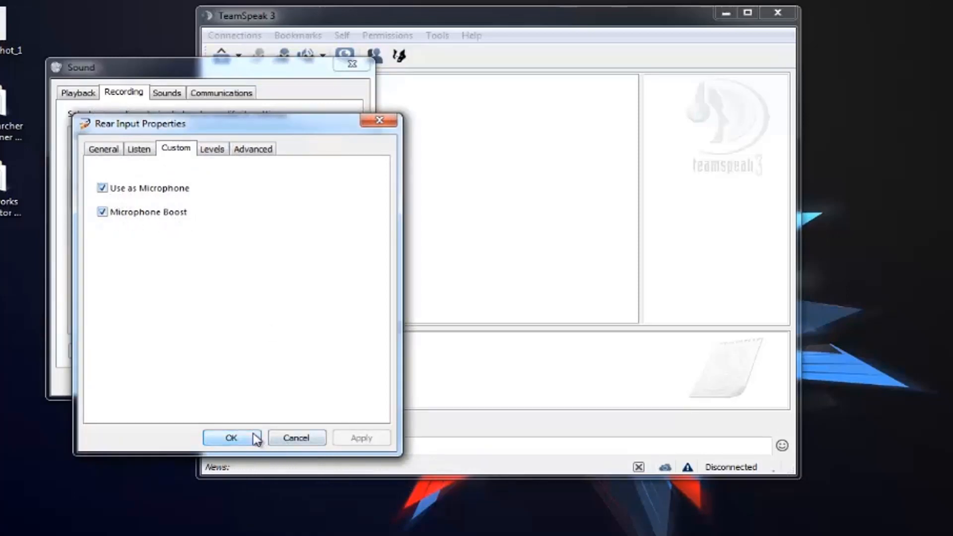
click(232, 438)
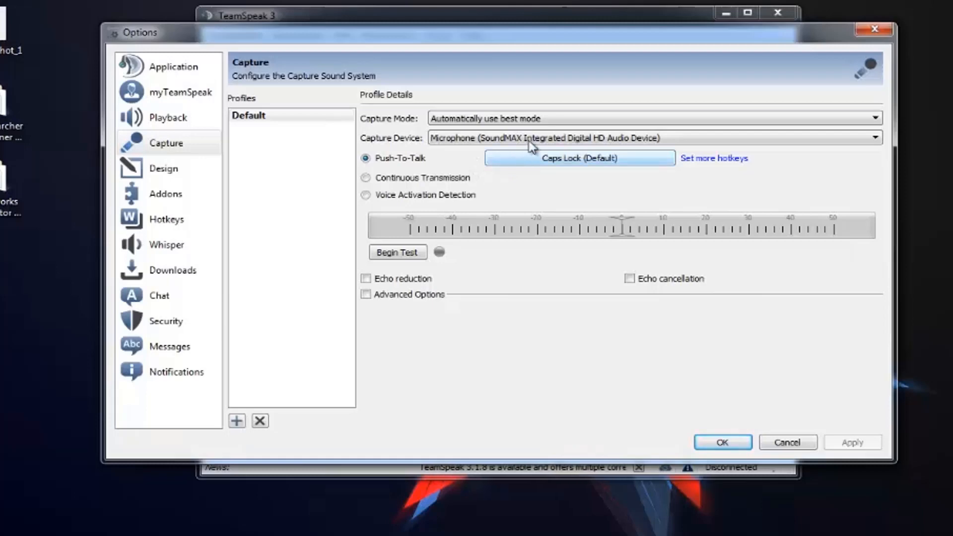
Test Rear Input as the capture device, then switch the capture device back to Microphone
click(873, 137)
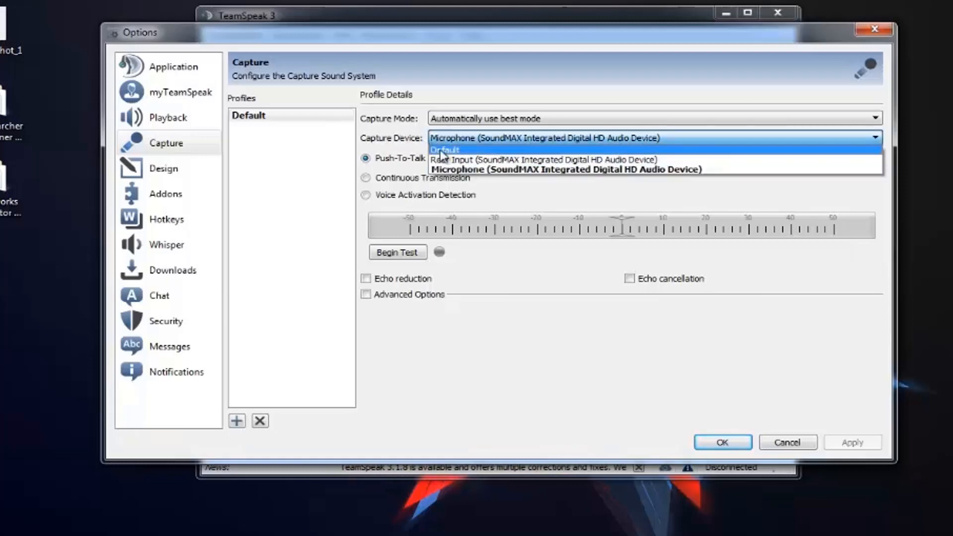
click(544, 159)
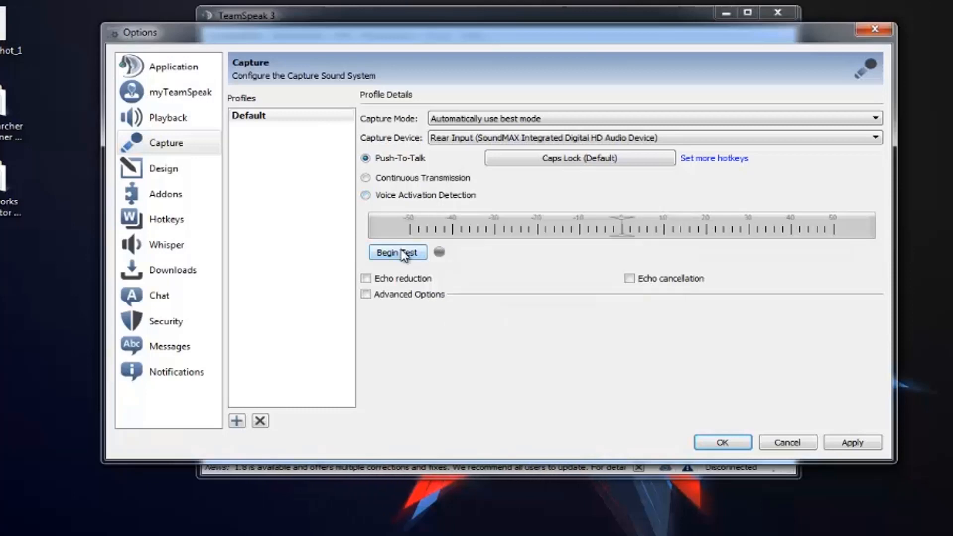
click(398, 251)
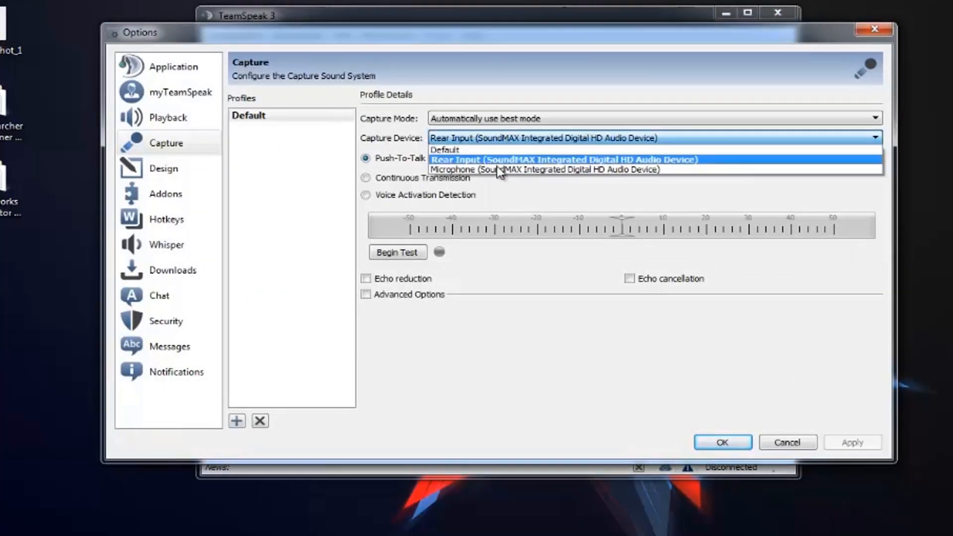
click(546, 169)
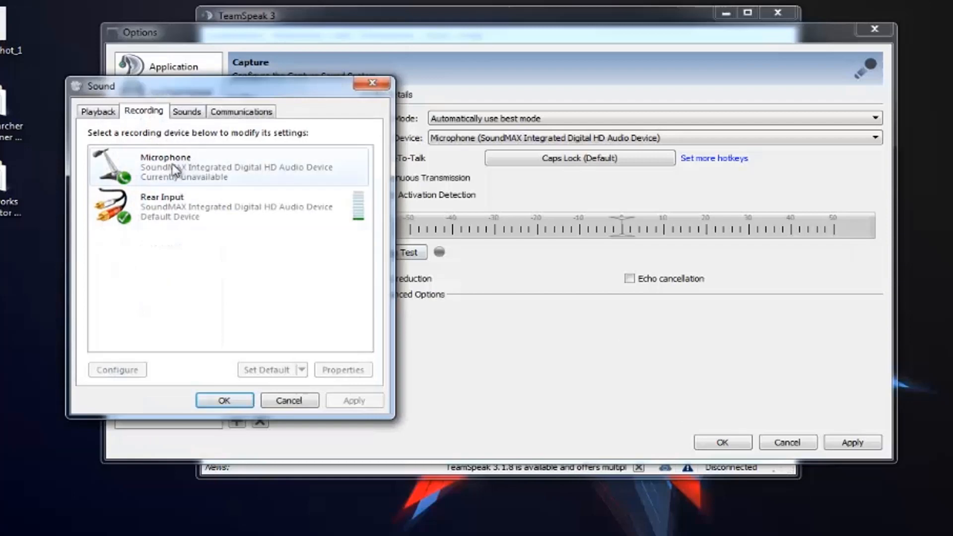
Set the Microphone recording level to 100 in its properties and close the Sound dialog
click(343, 370)
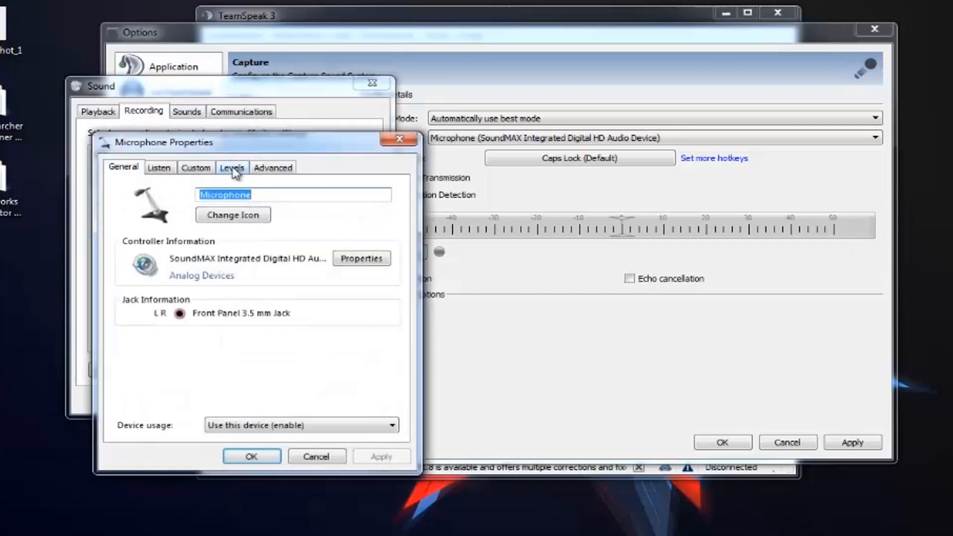
click(231, 167)
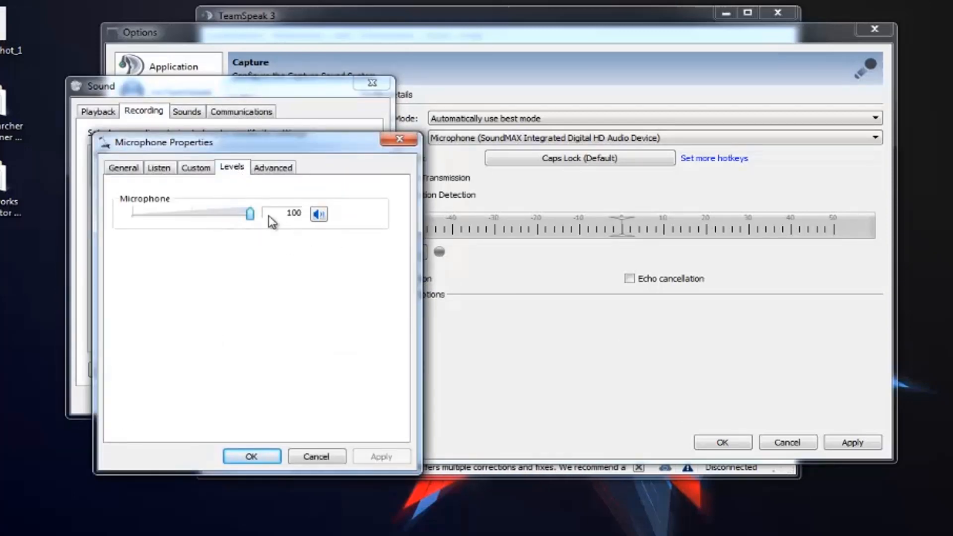
drag(250, 214, 146, 213)
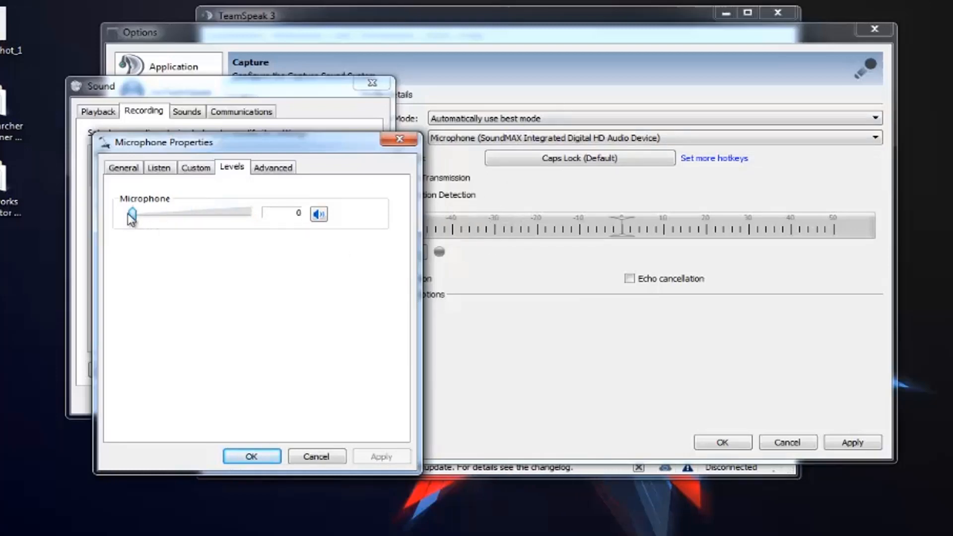
drag(131, 213, 251, 214)
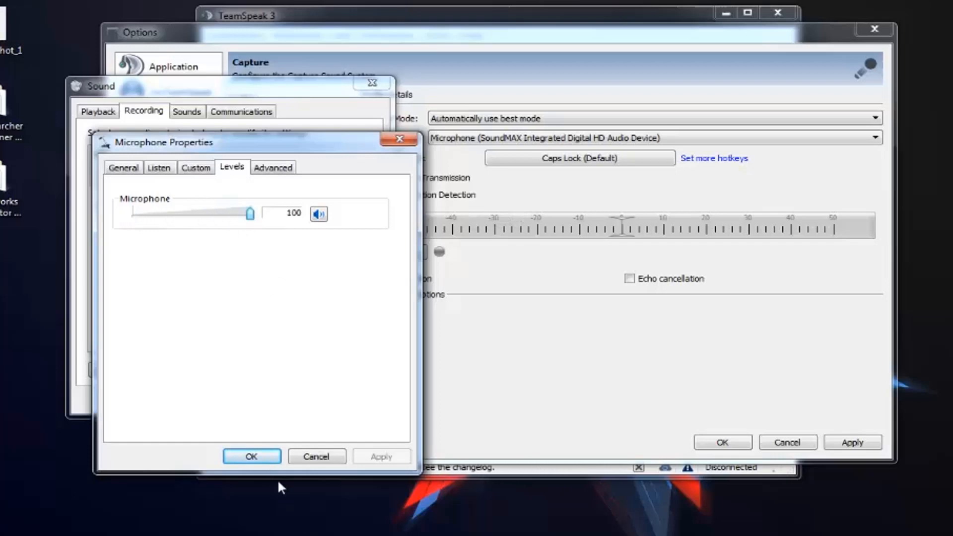
click(251, 456)
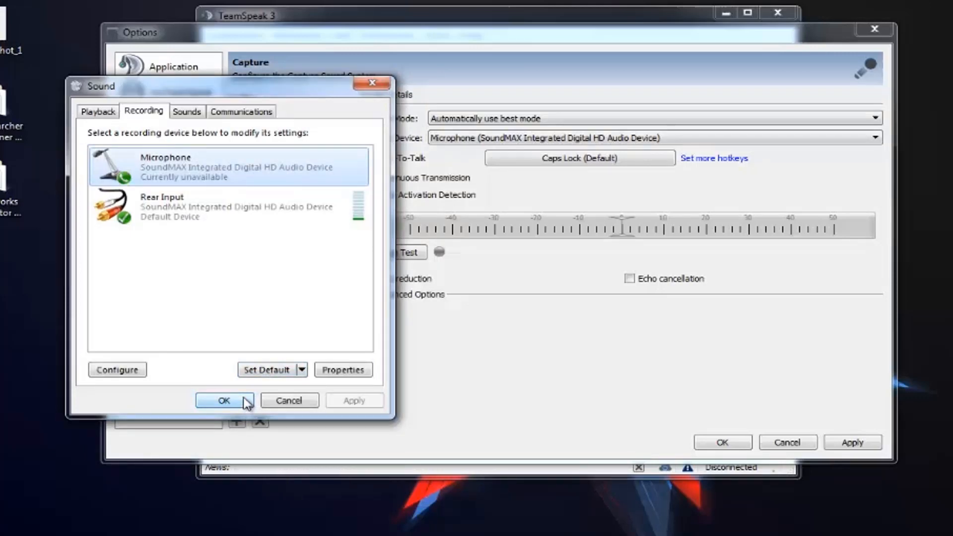
click(223, 400)
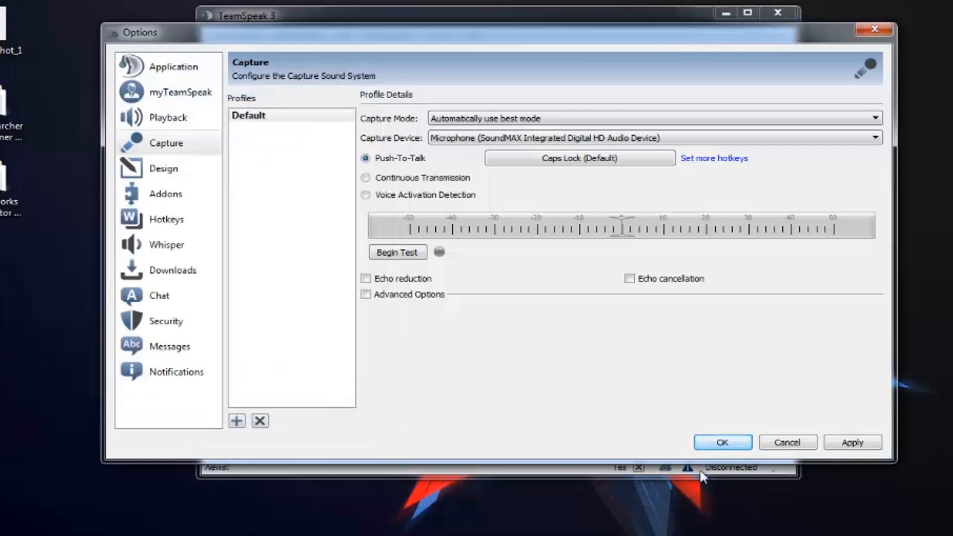